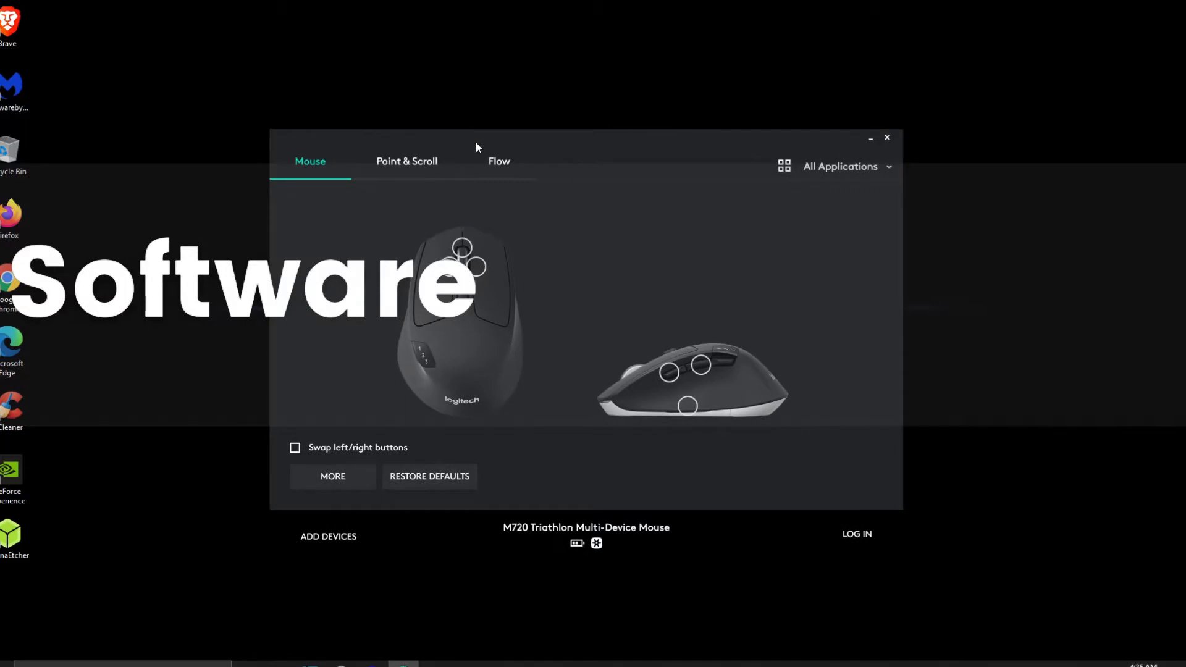
mouse_move(449, 253)
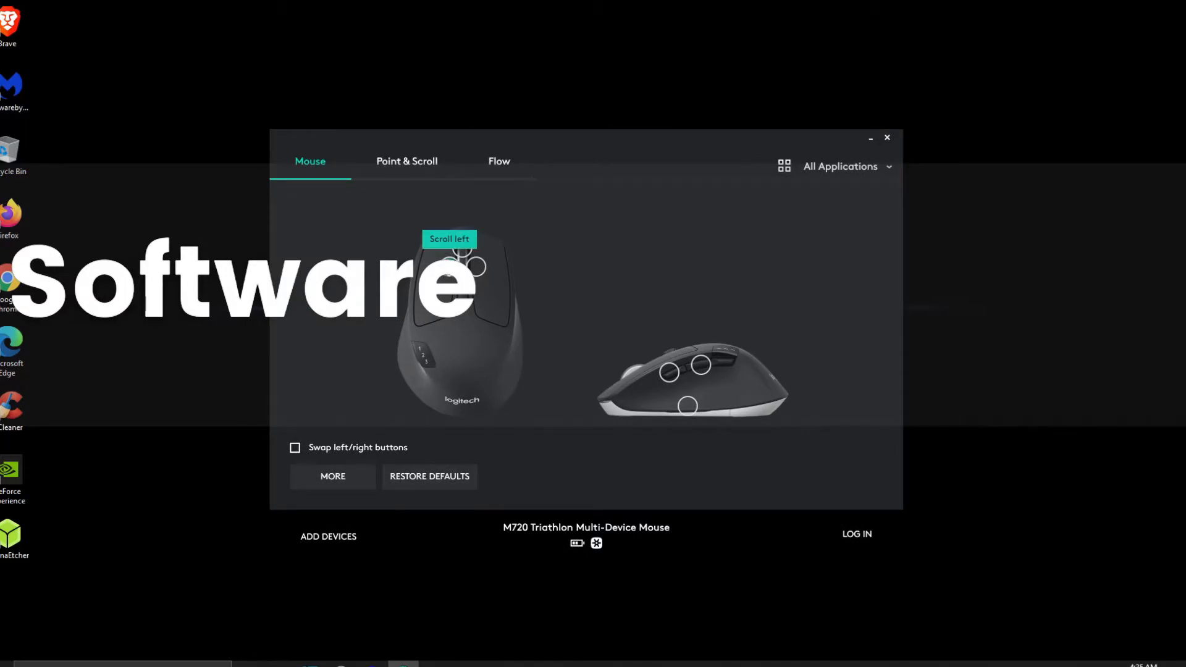
mouse_move(479, 267)
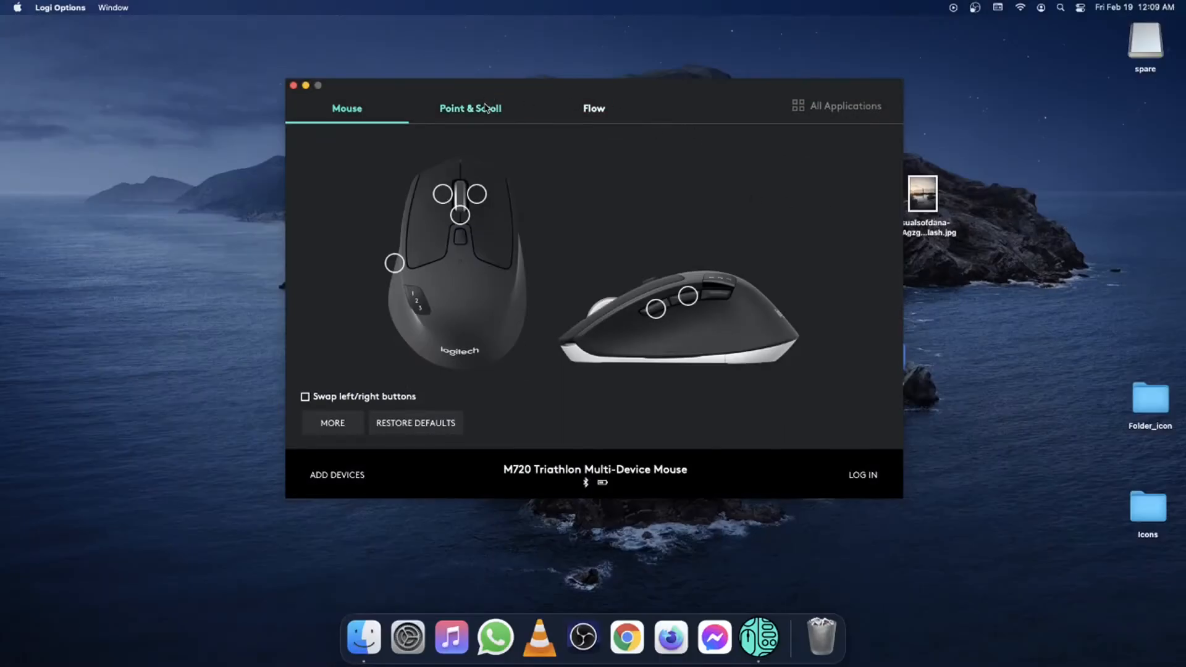
- Show the M720's Point & Scroll settings with pointer speed and scroll wheel options
left_click(469, 109)
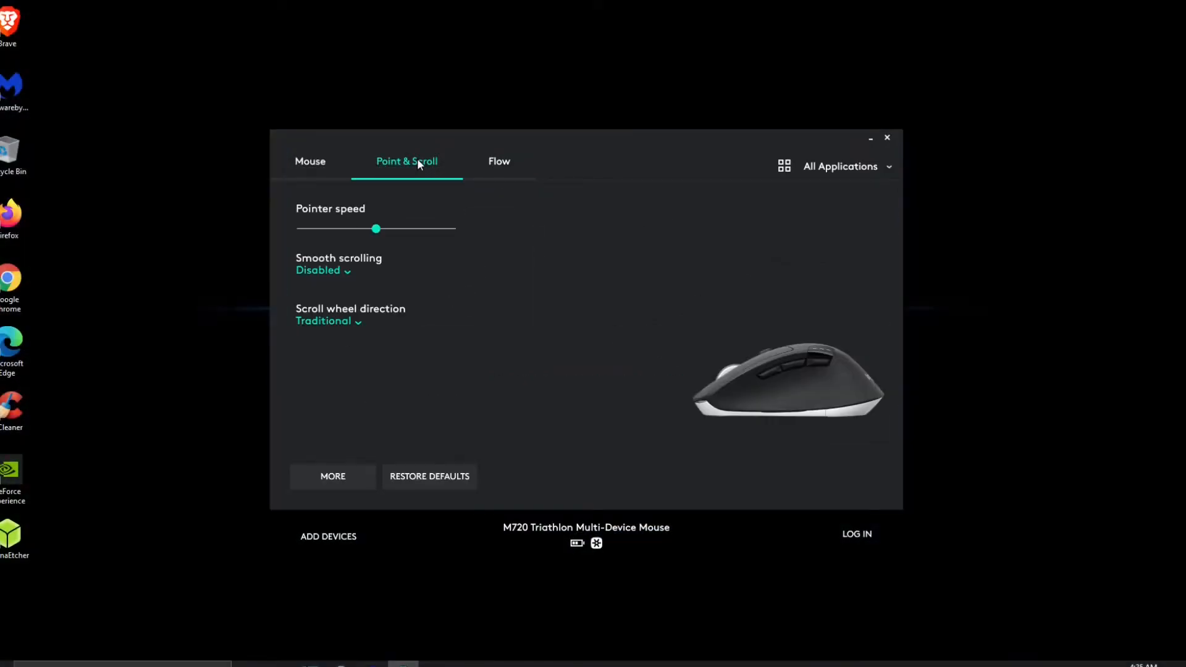
mouse_move(356, 329)
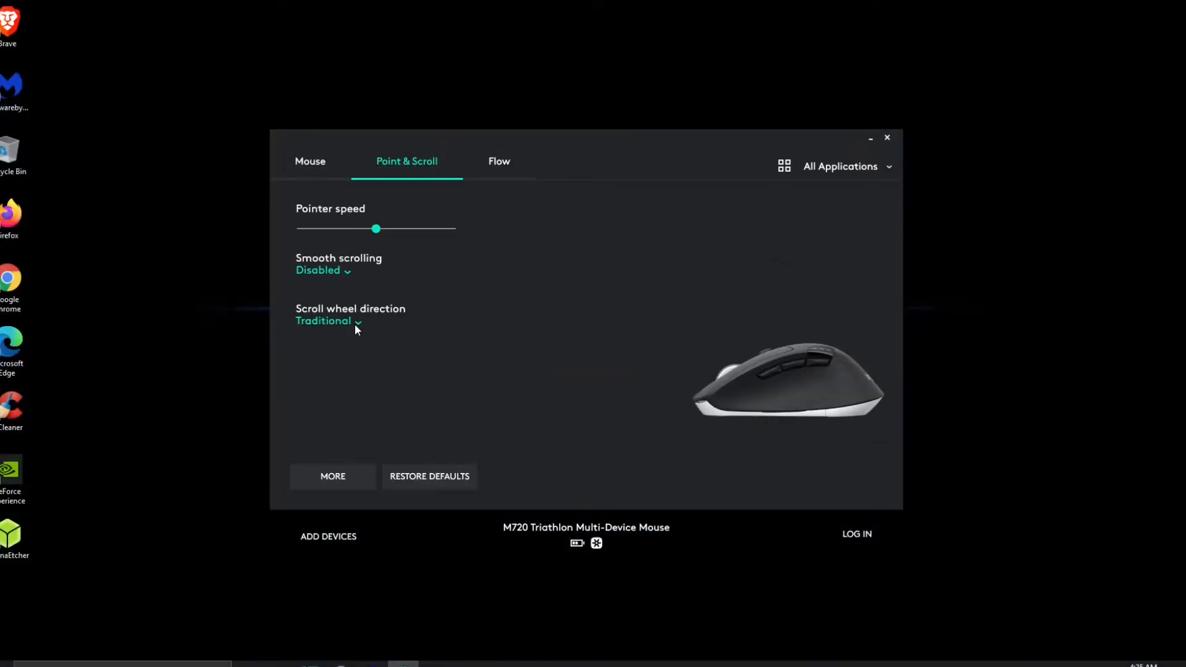